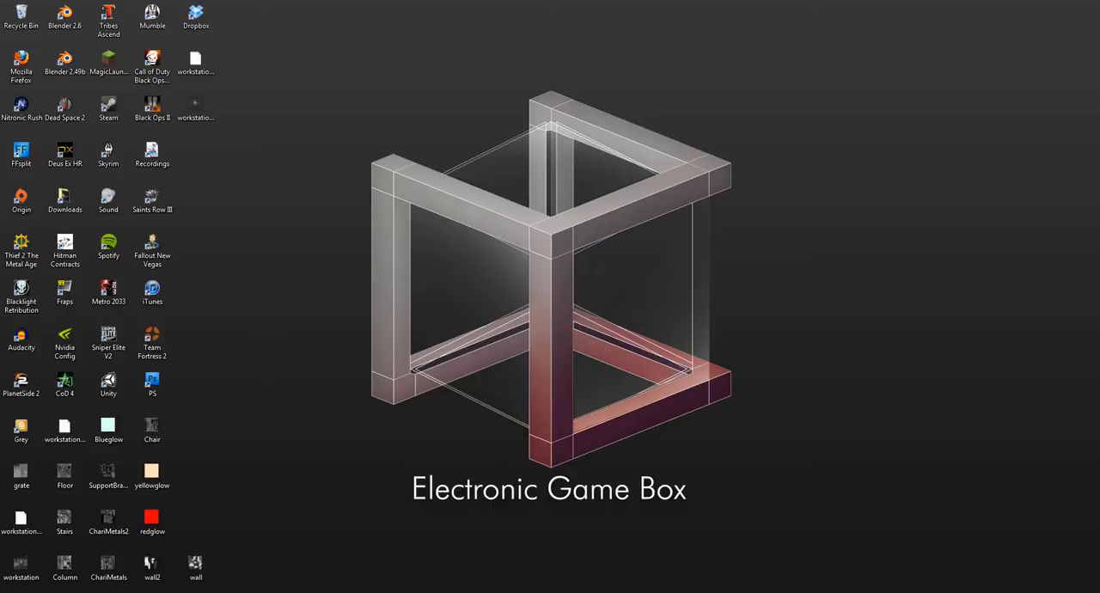
# - Launch Blender 2.49b from its desktop shortcut
pyautogui.click(65, 16)
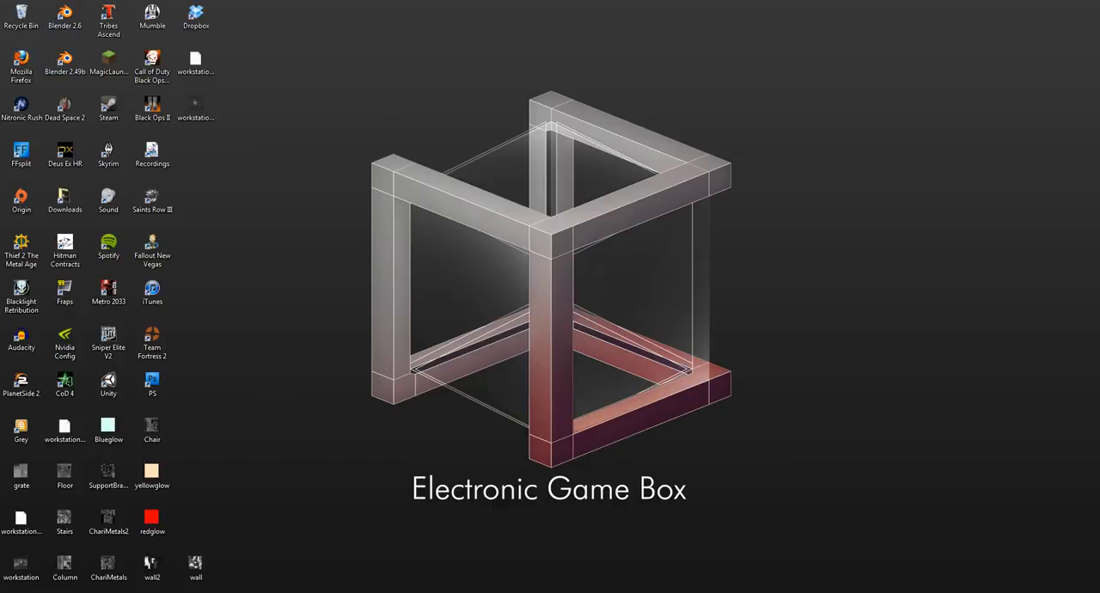
pyautogui.click(65, 17)
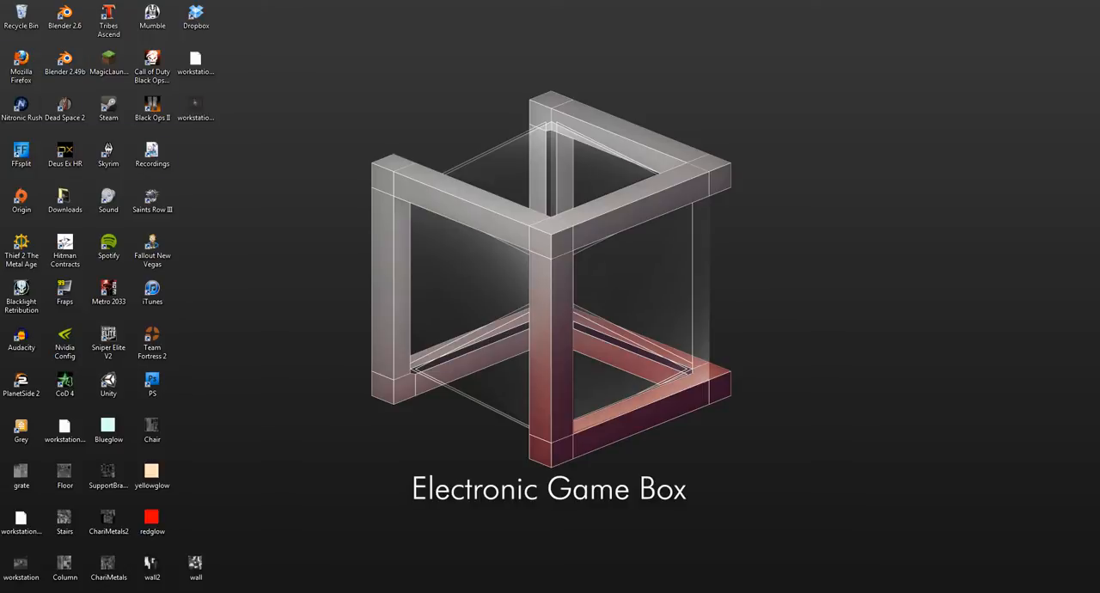
pyautogui.click(65, 60)
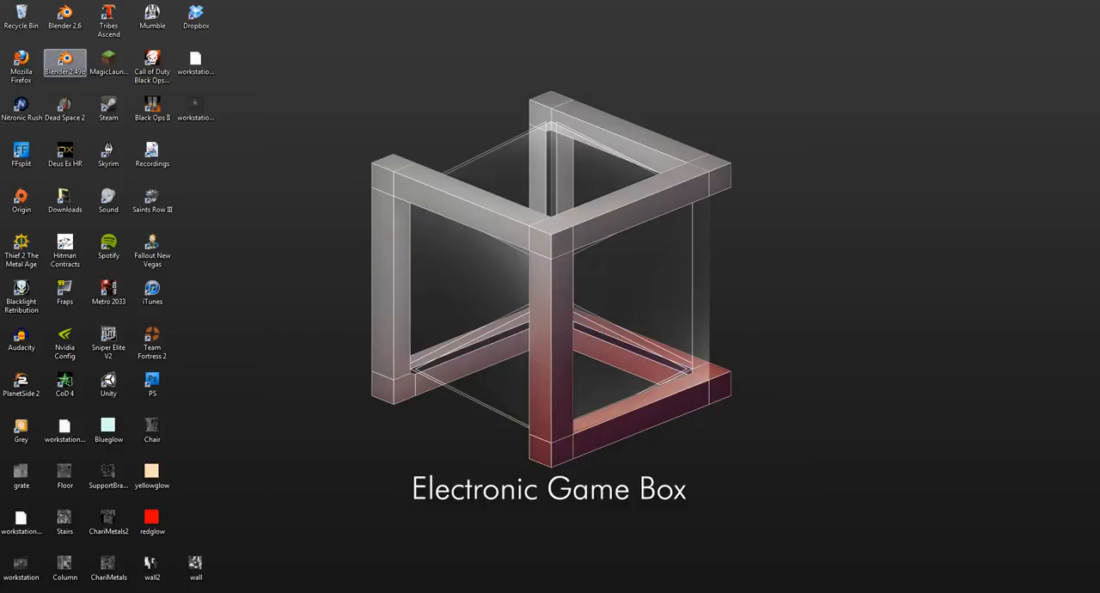
pyautogui.doubleClick(64, 64)
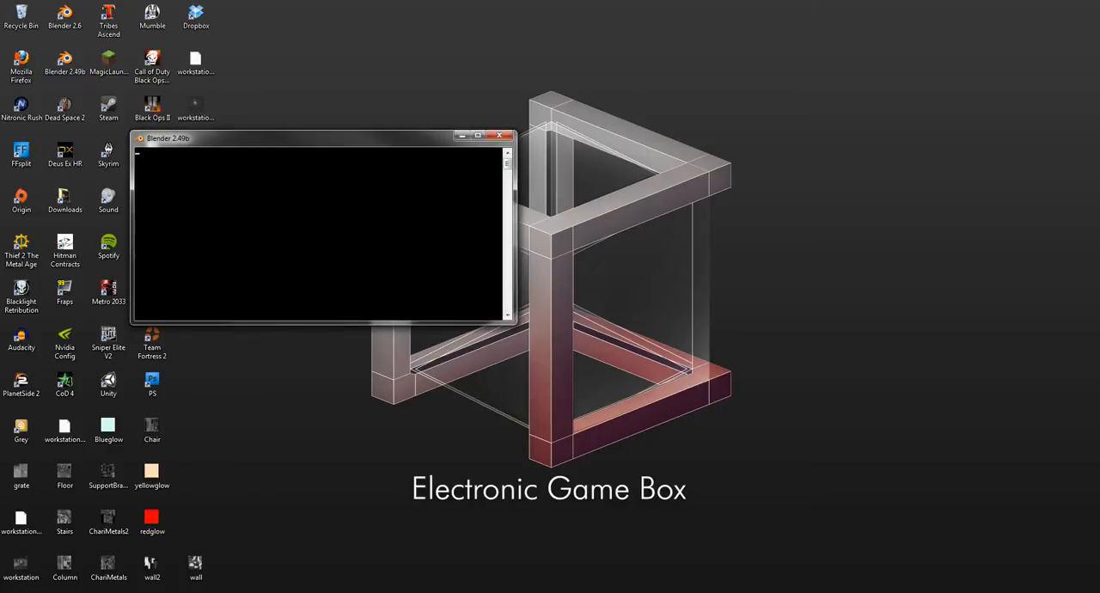
# - Move the Blender console aside and close it after it reports 'Blender quit'
pyautogui.moveTo(322, 138); pyautogui.dragTo(280, 143)
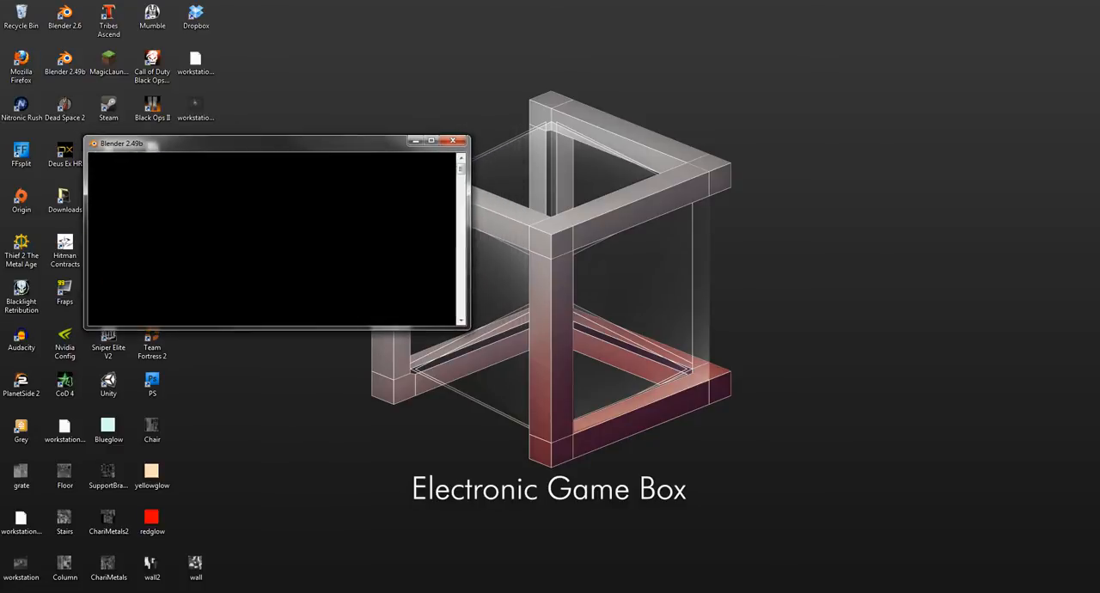
pyautogui.moveTo(275, 143); pyautogui.dragTo(249, 144)
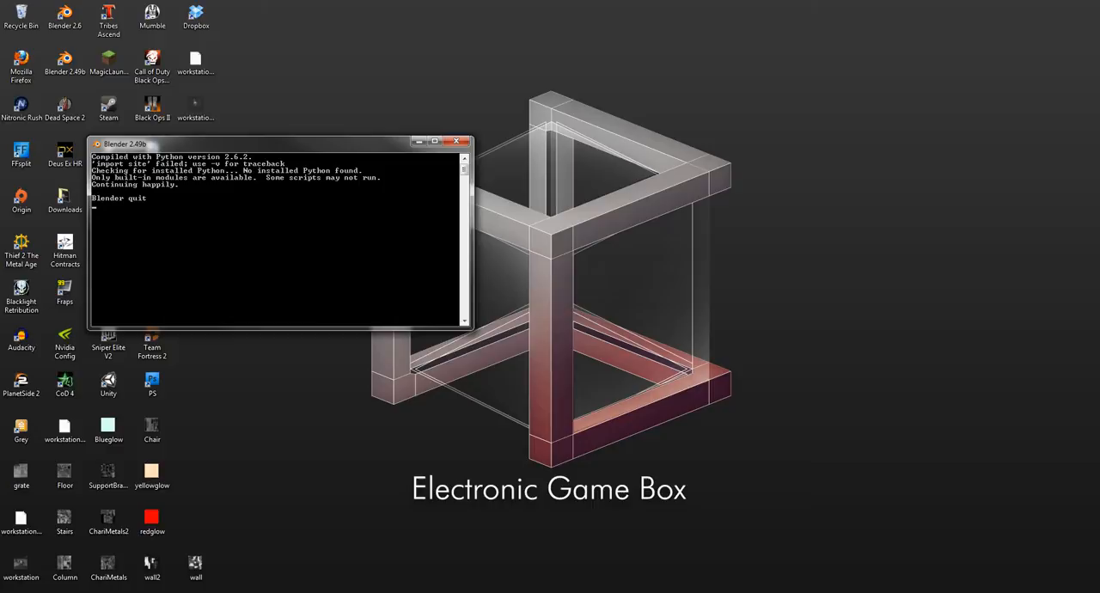
pyautogui.click(456, 142)
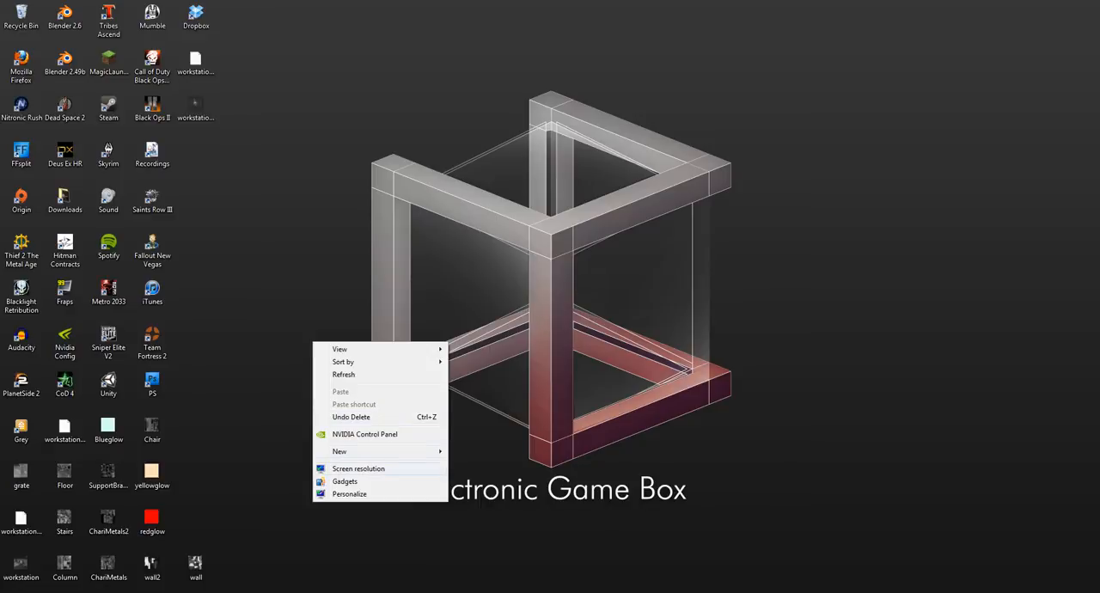
# - In NVIDIA Control Panel, drag the image settings slider from Quality to Balanced
pyautogui.click(364, 434)
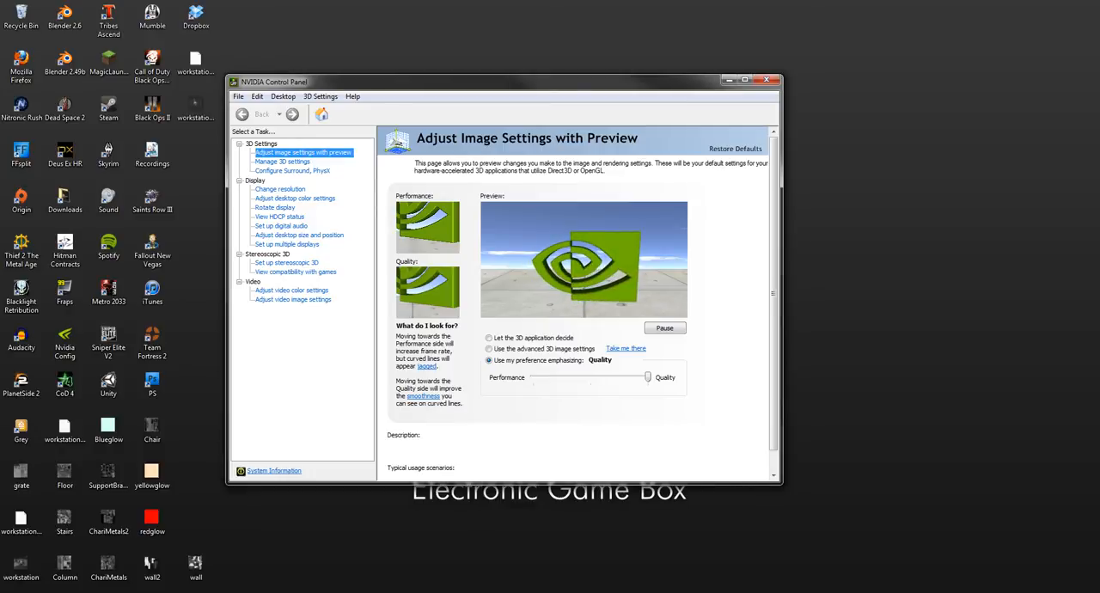
pyautogui.moveTo(649, 376); pyautogui.dragTo(532, 376)
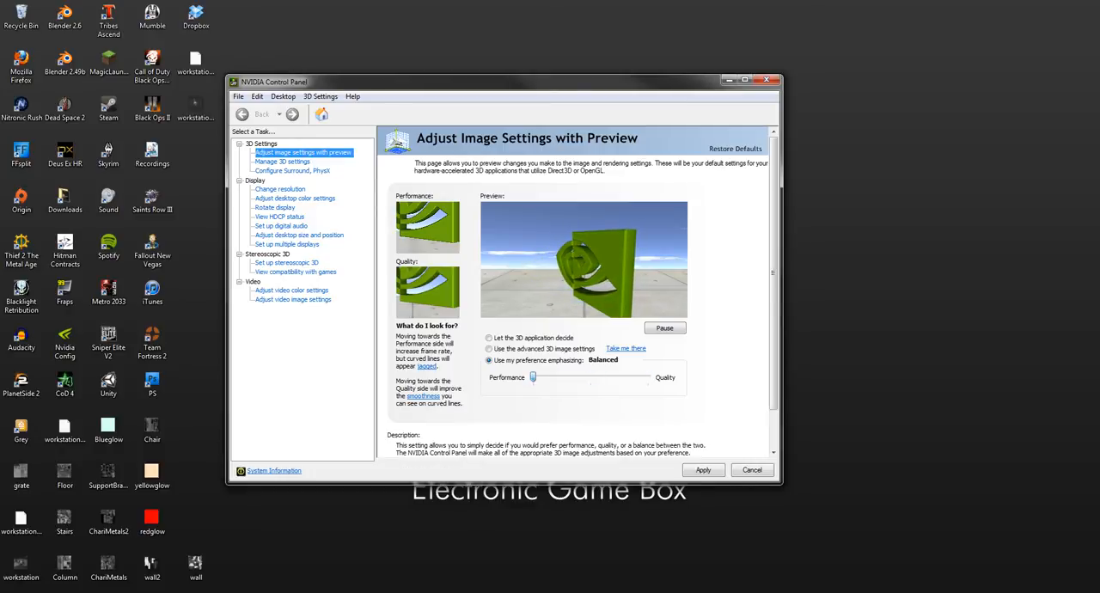